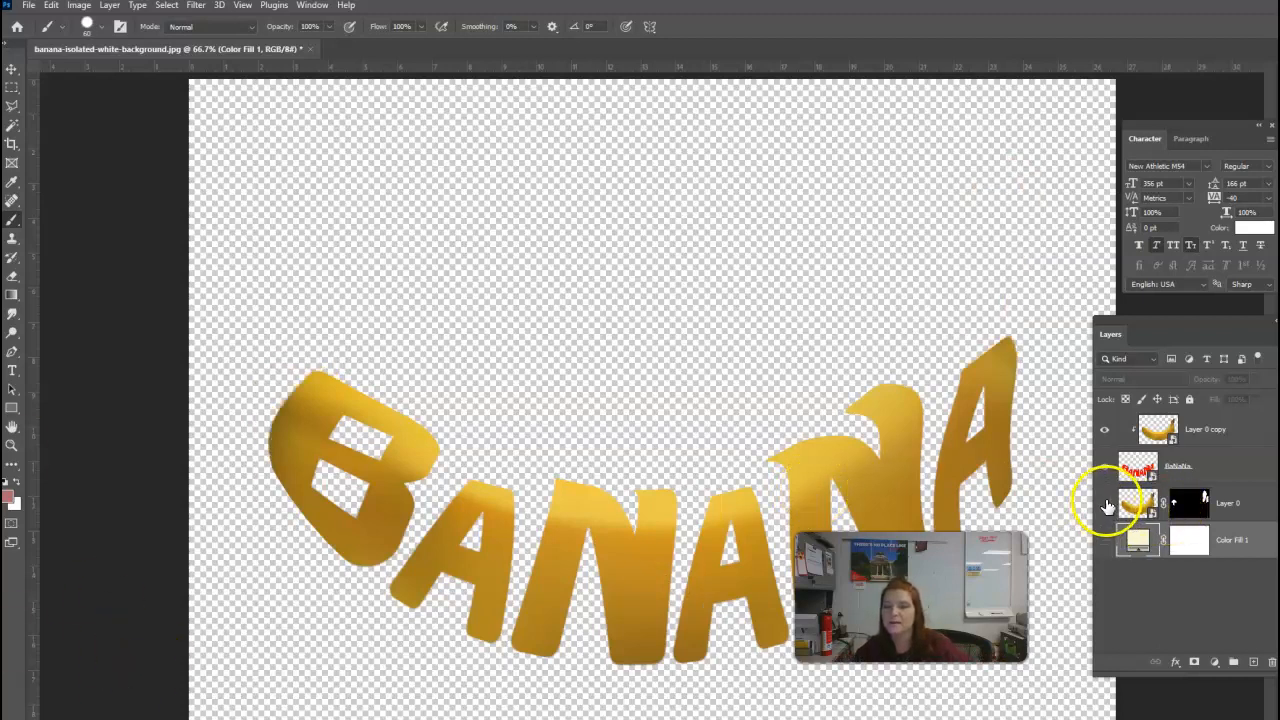
Make the banana image layer visible so its stem and tip cap the BANANA lettering.
{"action": "left_click", "coordinate": [1104, 504]}
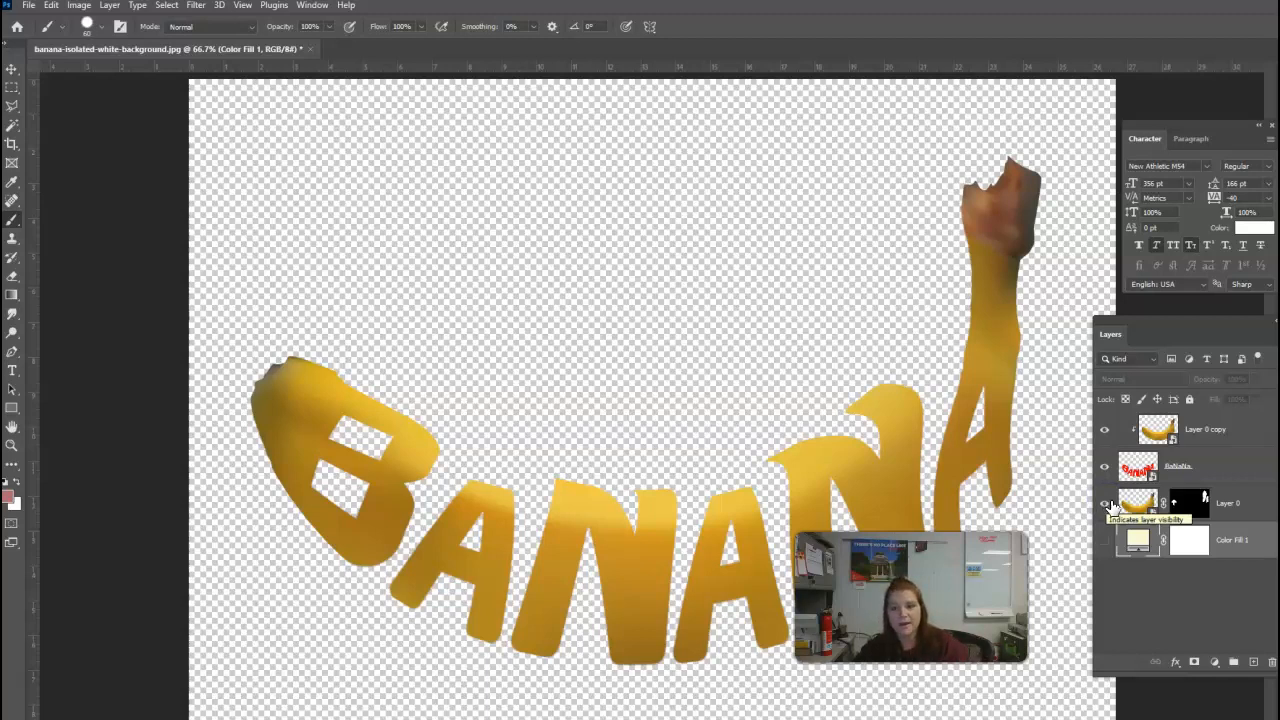
{"action": "left_click", "coordinate": [1104, 540]}
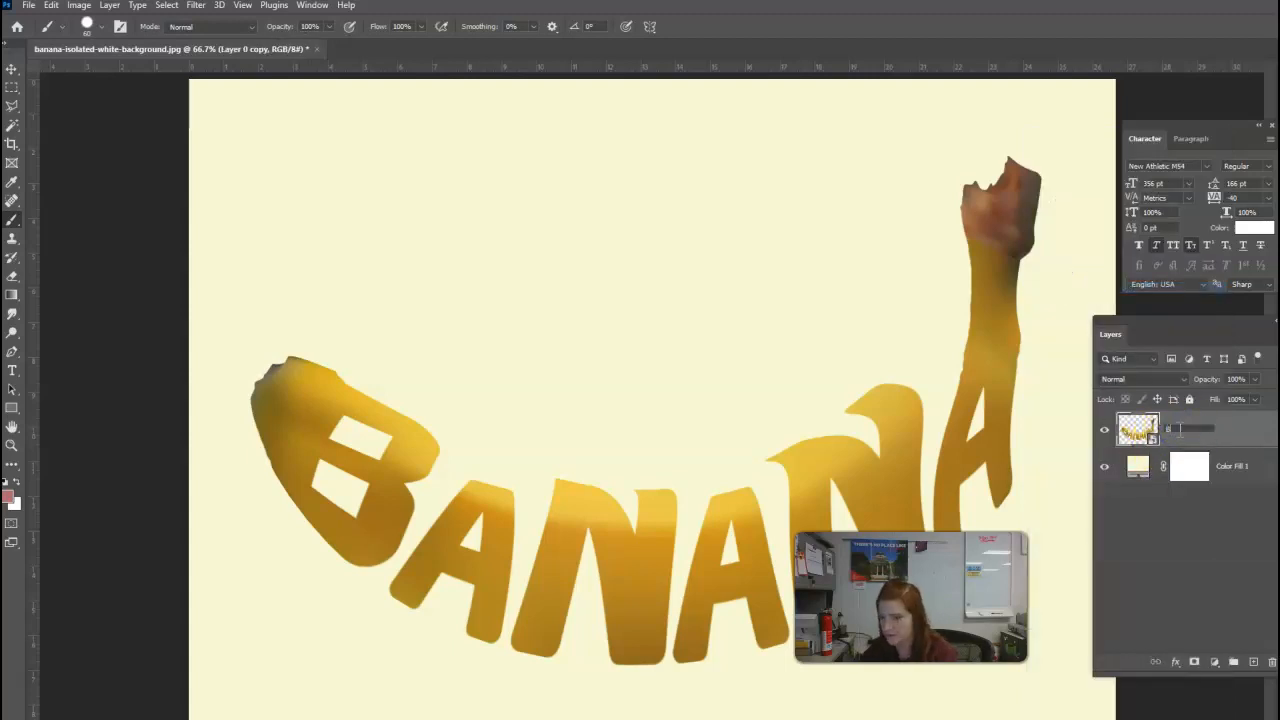
Rename the merged banana text layer to 'The Whole Thing' and add a Drop Shadow style.
{"action": "double_click", "coordinate": [1190, 428]}
{"action": "type", "text": "The Whole Thing"}
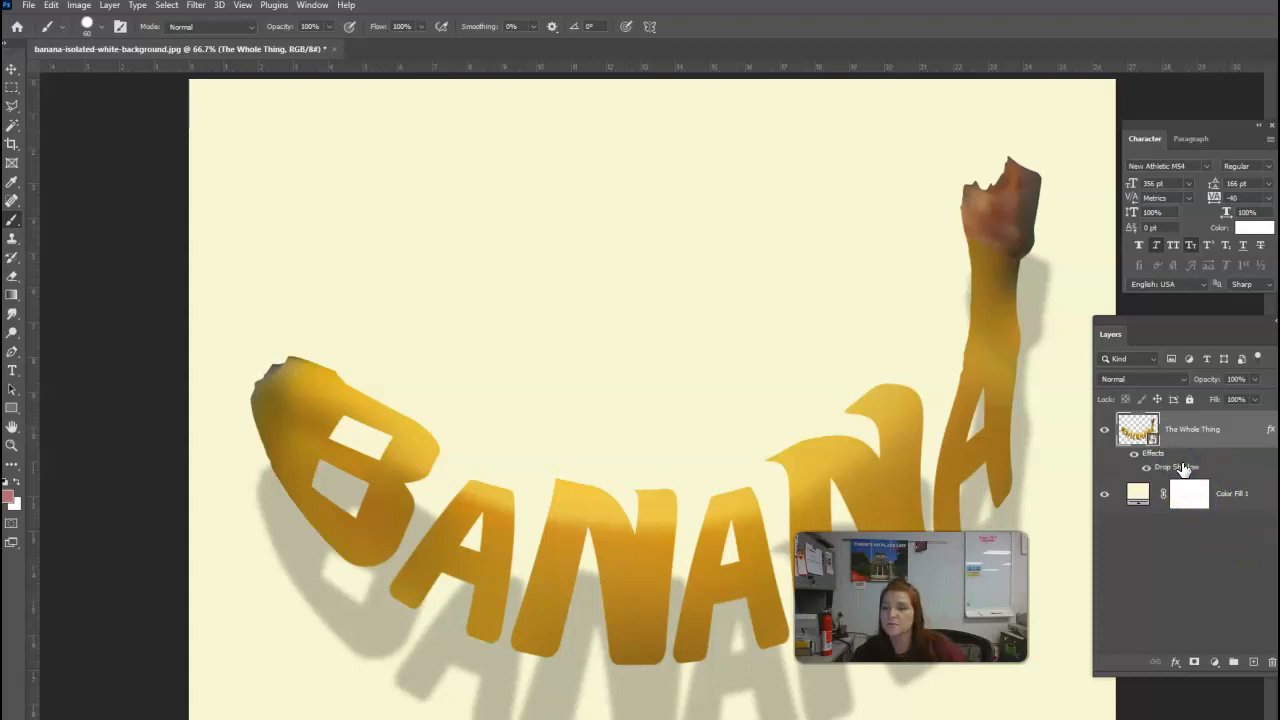
Turn the Drop Shadow effect into its own layer via Create Layer and select it.
{"action": "right_click", "coordinate": [1176, 468]}
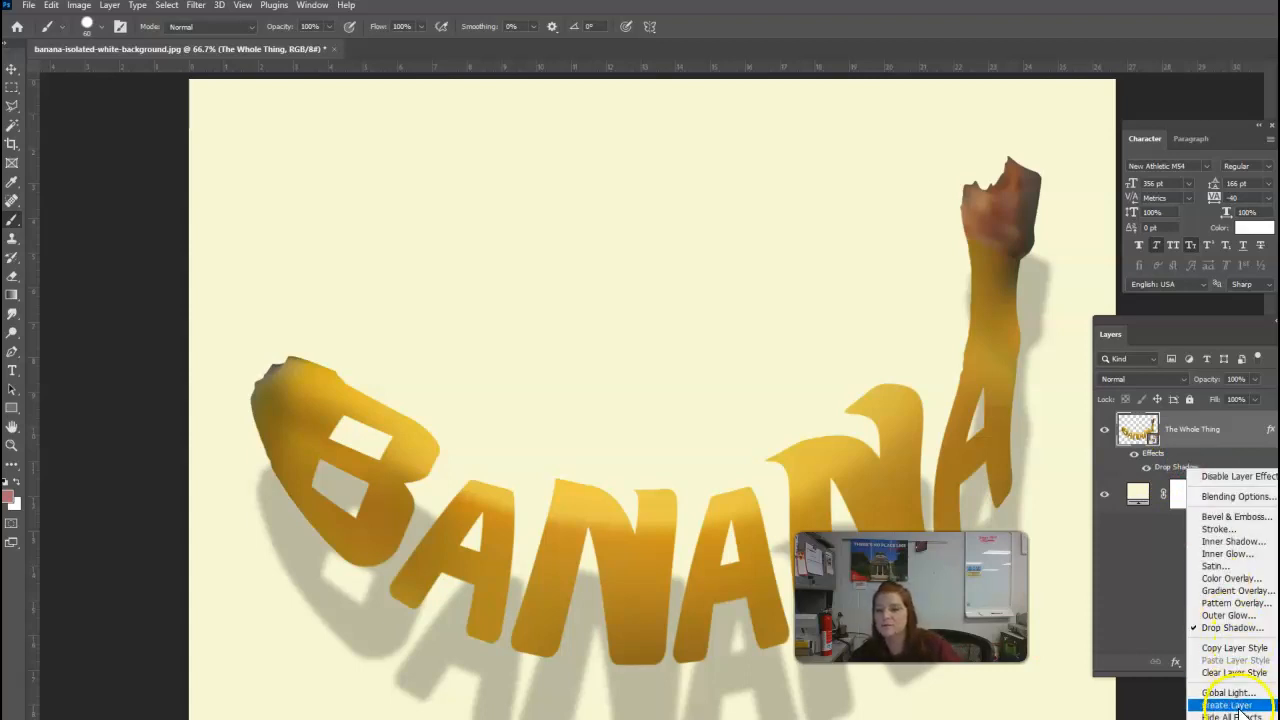
{"action": "left_click", "coordinate": [1228, 704]}
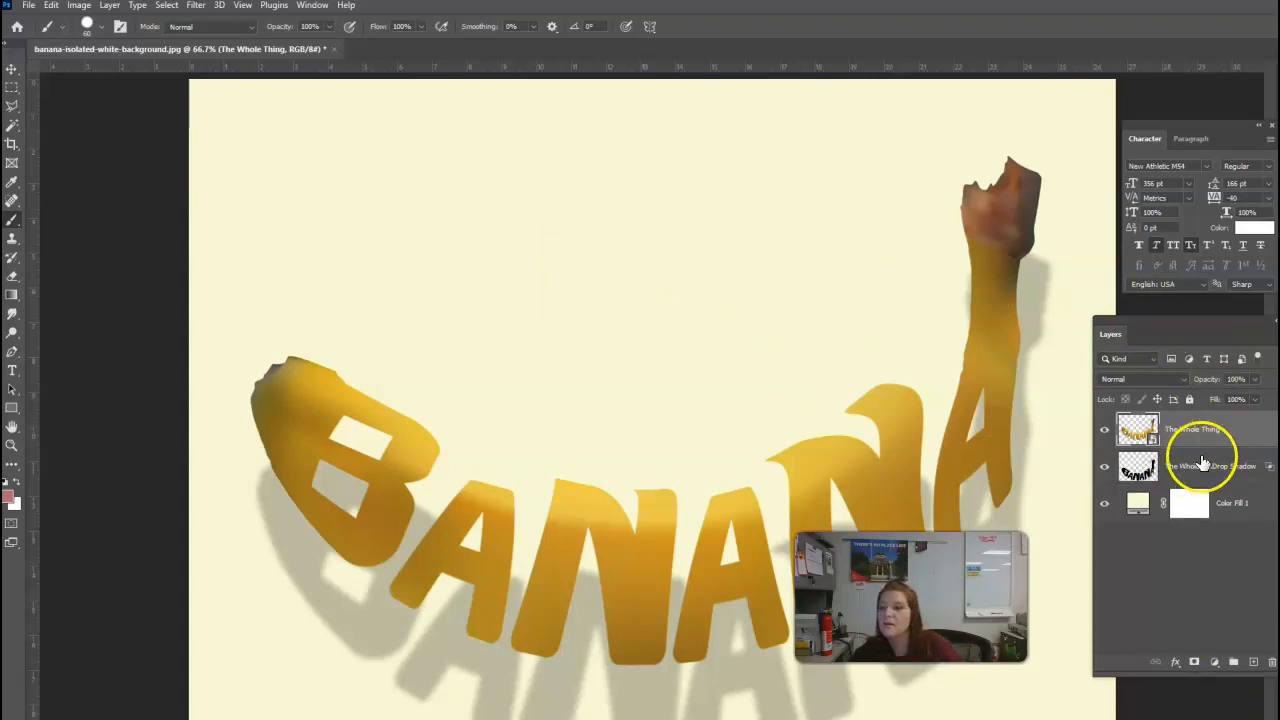
{"action": "left_click", "coordinate": [1190, 466]}
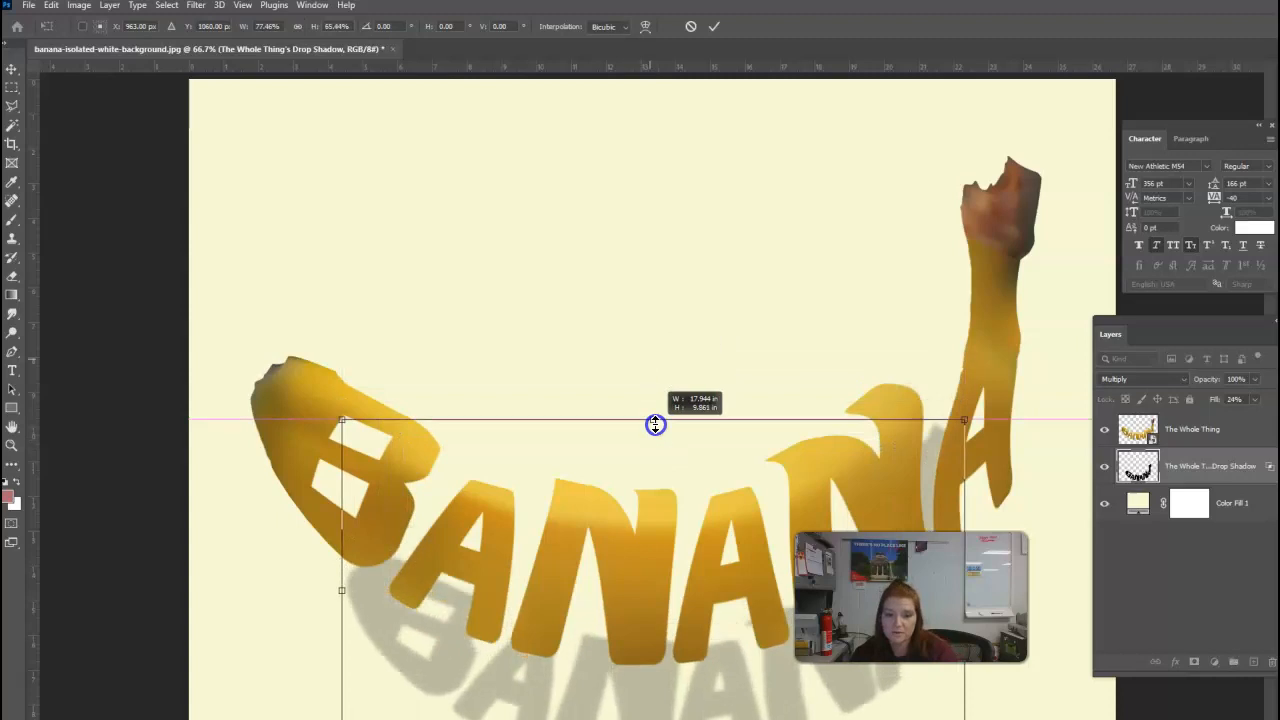
Flip the shadow layer upside down and squash it flat beneath the BANANA text.
{"action": "left_click_drag", "start_coordinate": [656, 424], "coordinate": [672, 608]}
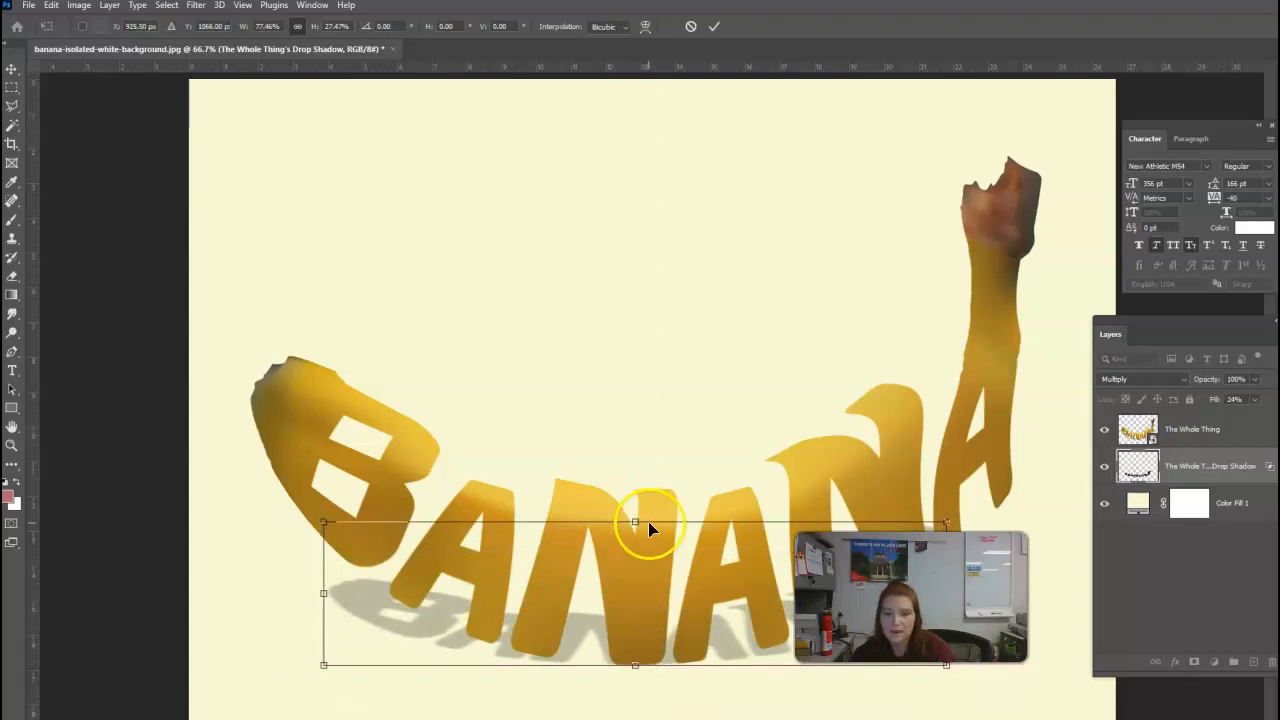
{"action": "left_click_drag", "start_coordinate": [636, 522], "coordinate": [636, 562]}
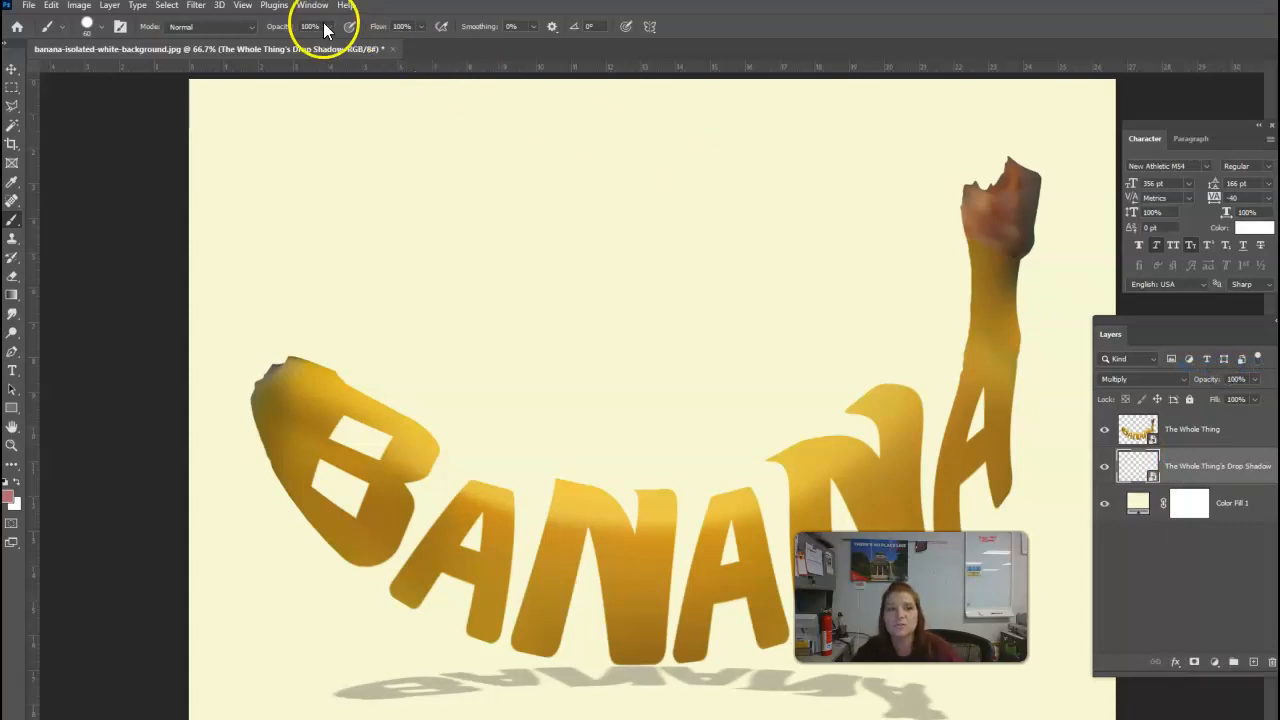
Apply a Gaussian Blur of about 9 pixels to the flattened shadow.
{"action": "left_click", "coordinate": [196, 6]}
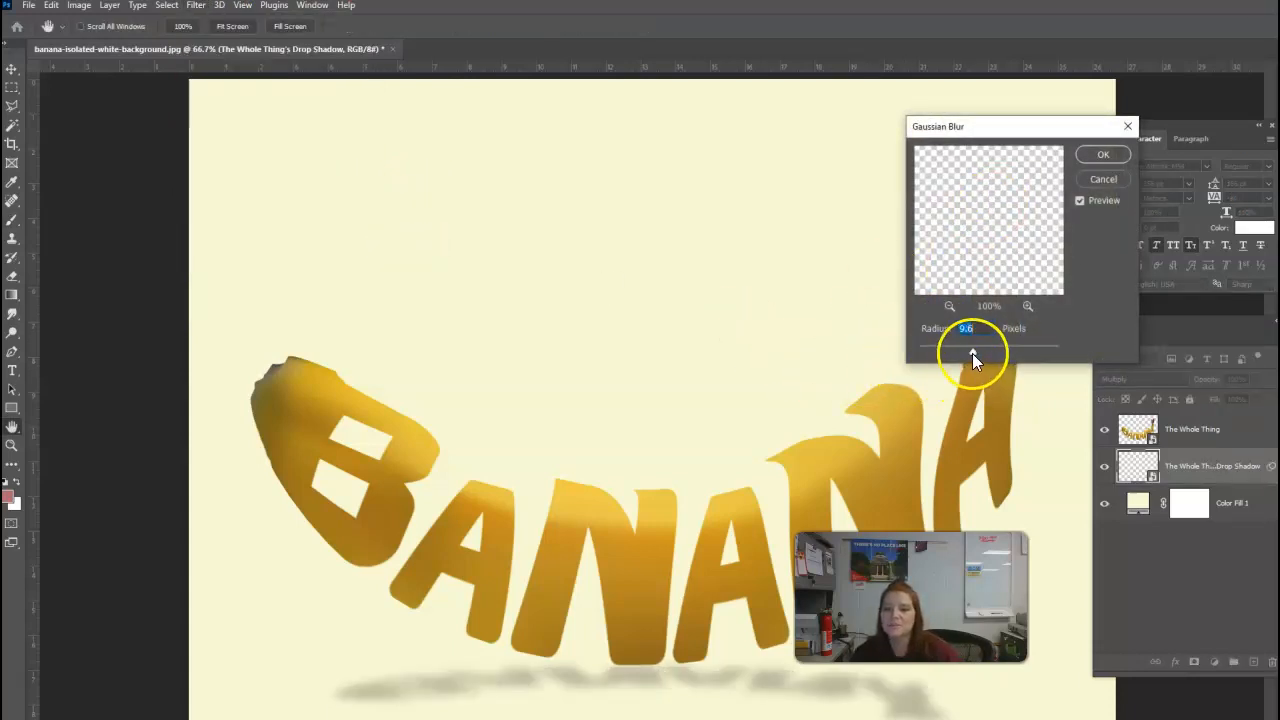
{"action": "left_click_drag", "start_coordinate": [964, 350], "coordinate": [980, 352]}
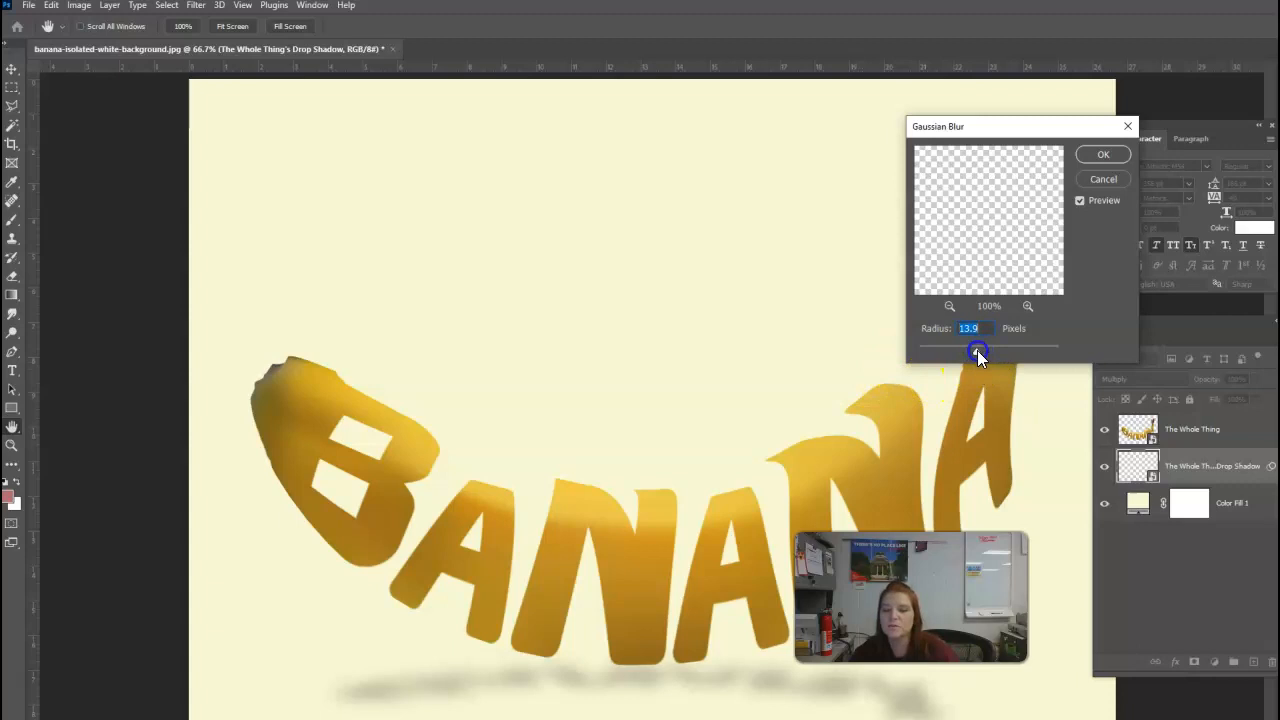
{"action": "left_click_drag", "start_coordinate": [978, 352], "coordinate": [964, 352]}
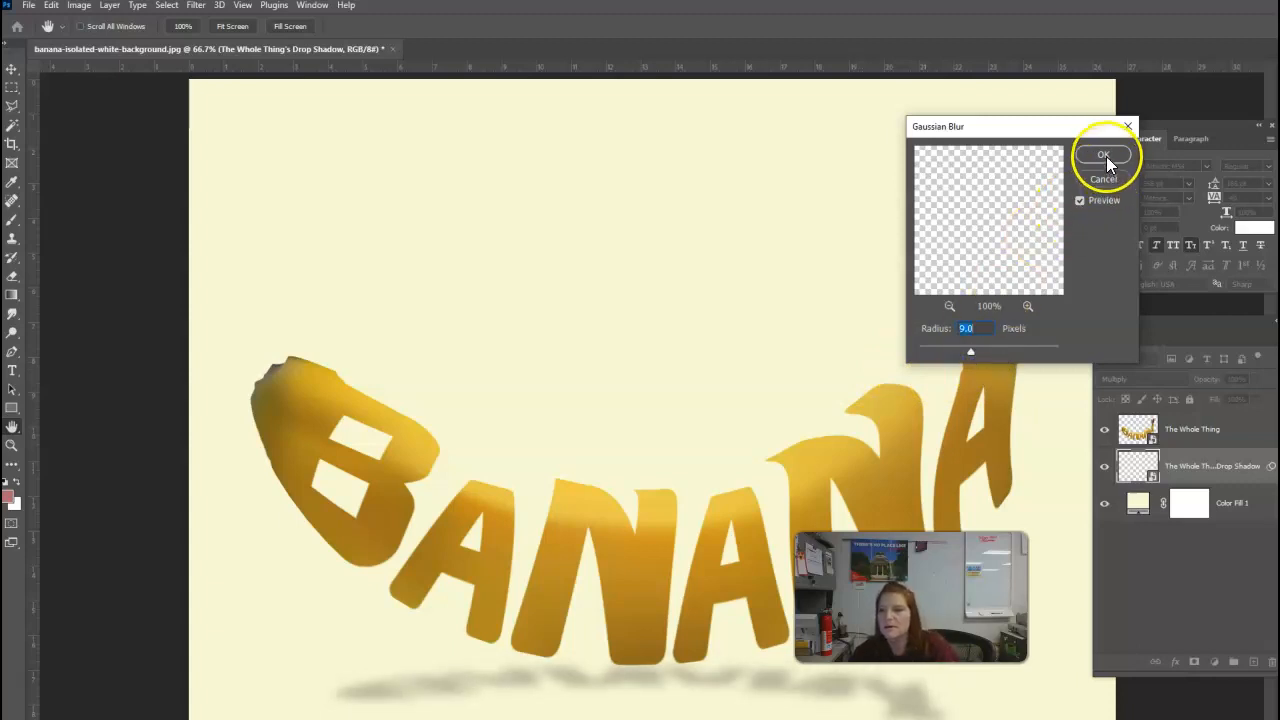
{"action": "left_click", "coordinate": [1104, 154]}
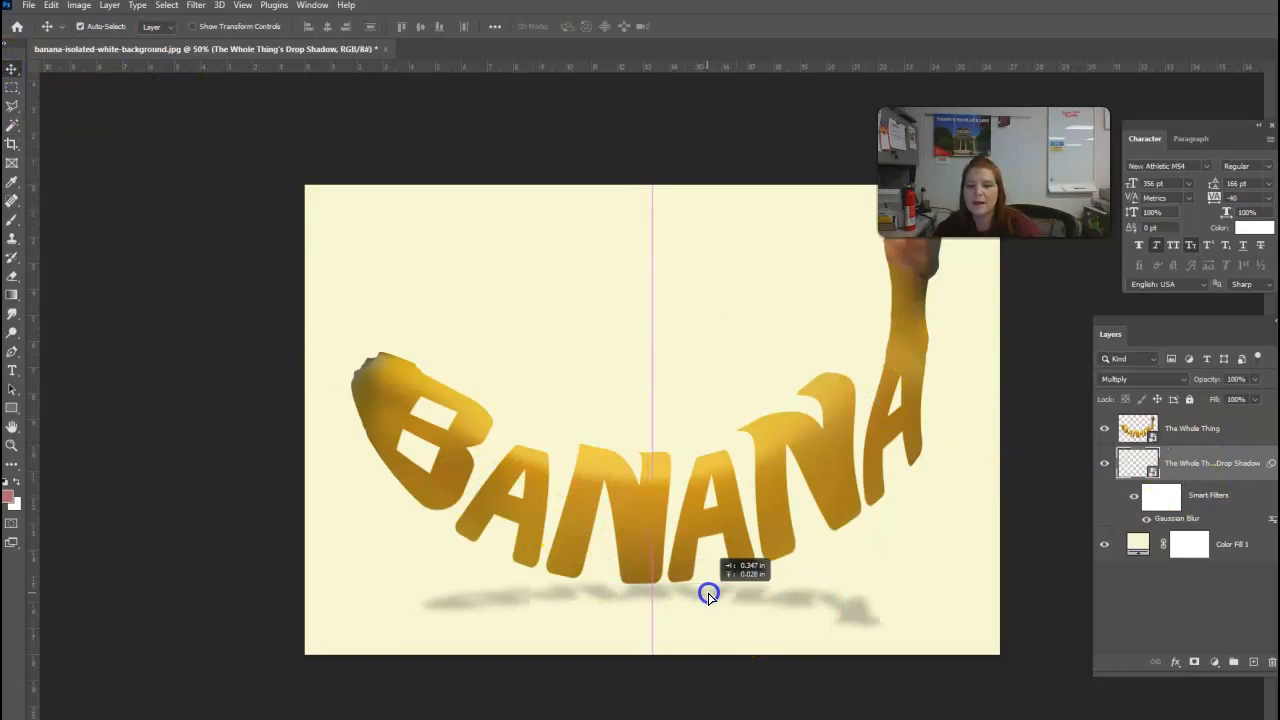
Move the blurred reflection under the letters and start a free transform, accepting the smart filter warning.
{"action": "left_click_drag", "start_coordinate": [710, 596], "coordinate": [712, 588]}
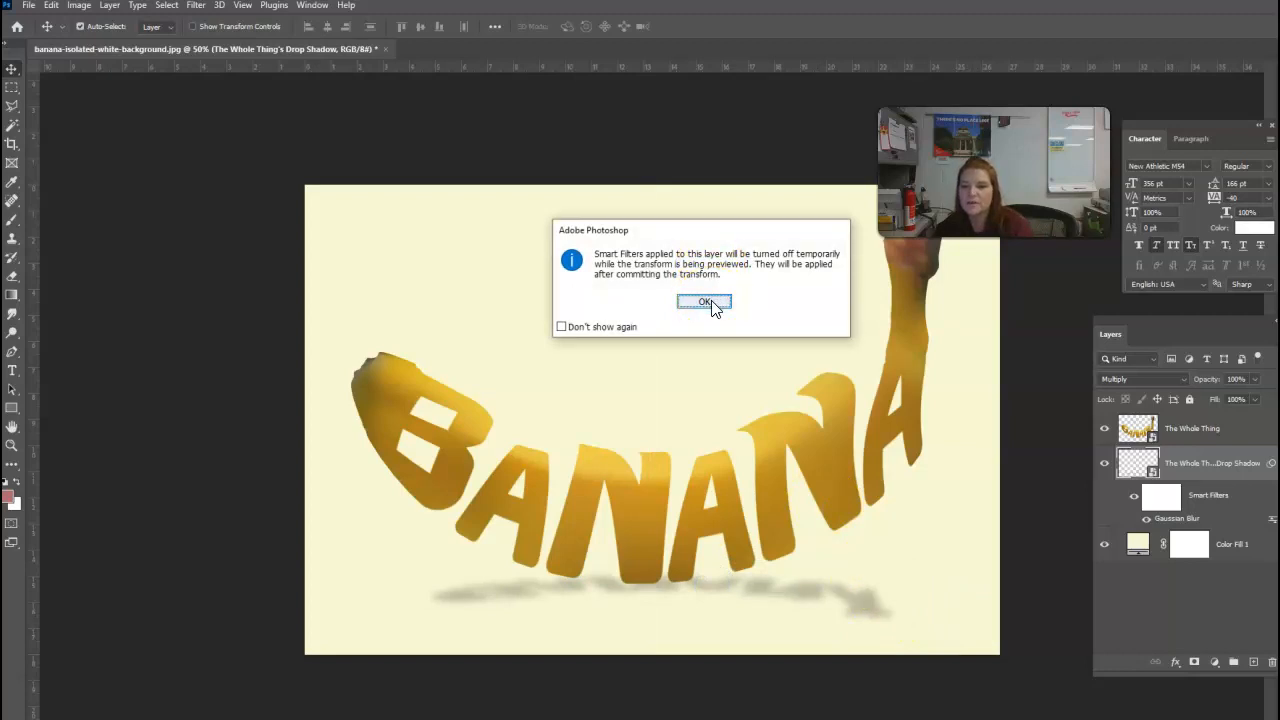
{"action": "left_click", "coordinate": [704, 302]}
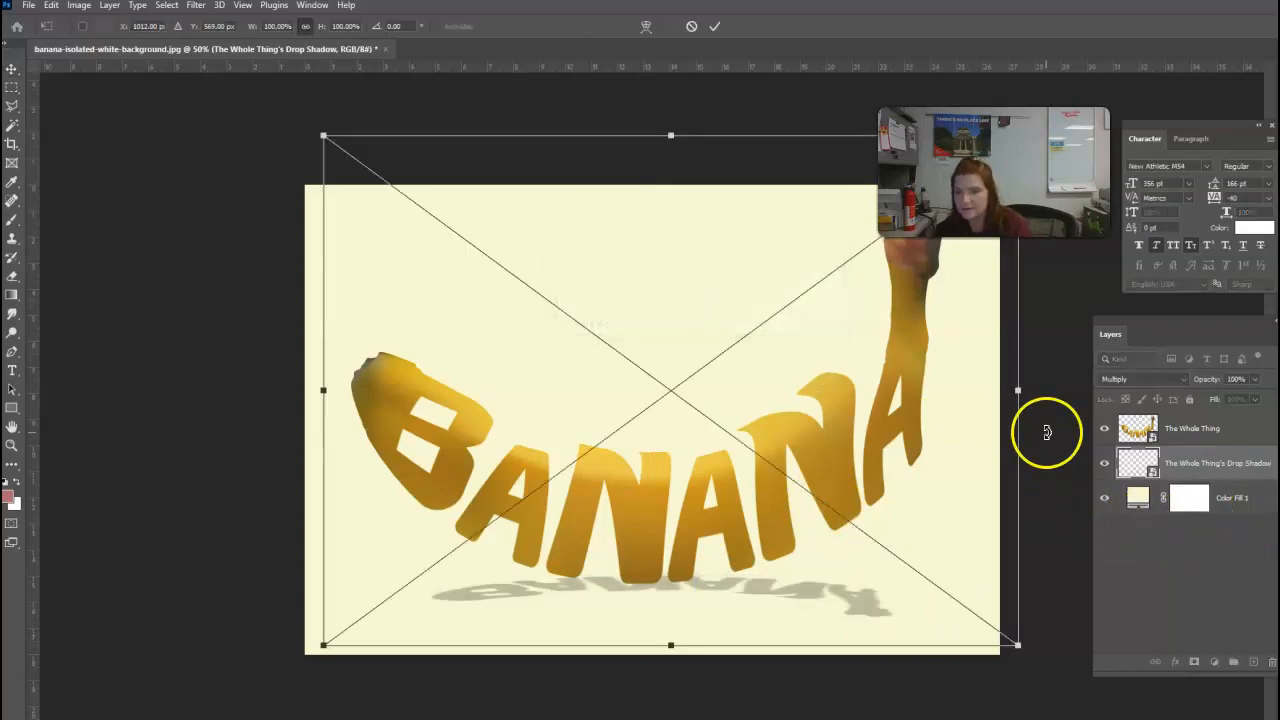